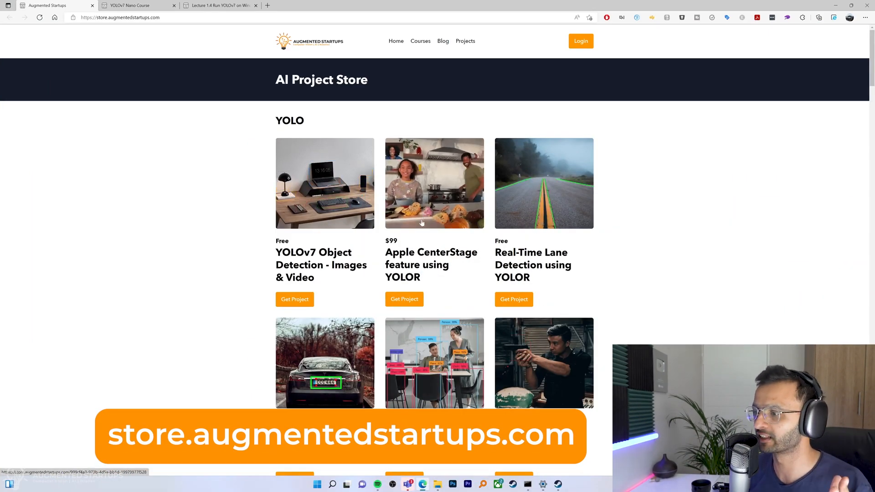
Scroll to Free Courses and open the YOLOv7 Nano Course via Get Project
scroll("down", 3)
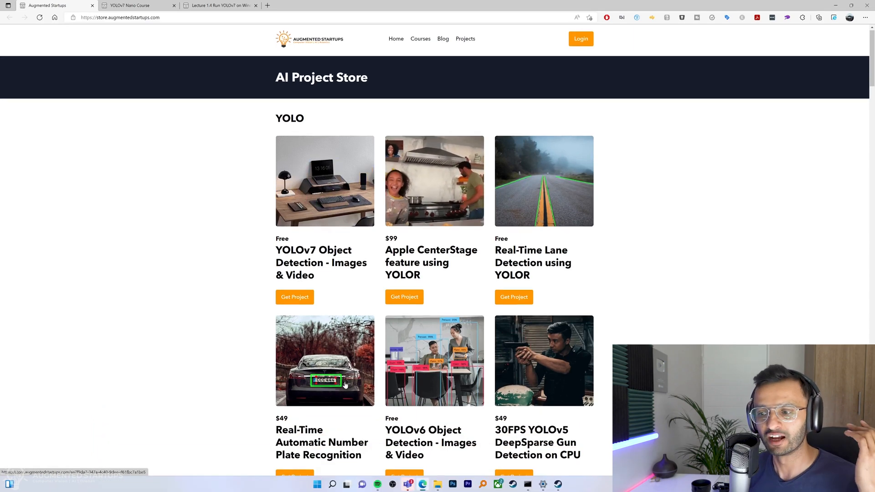
scroll("down", 3)
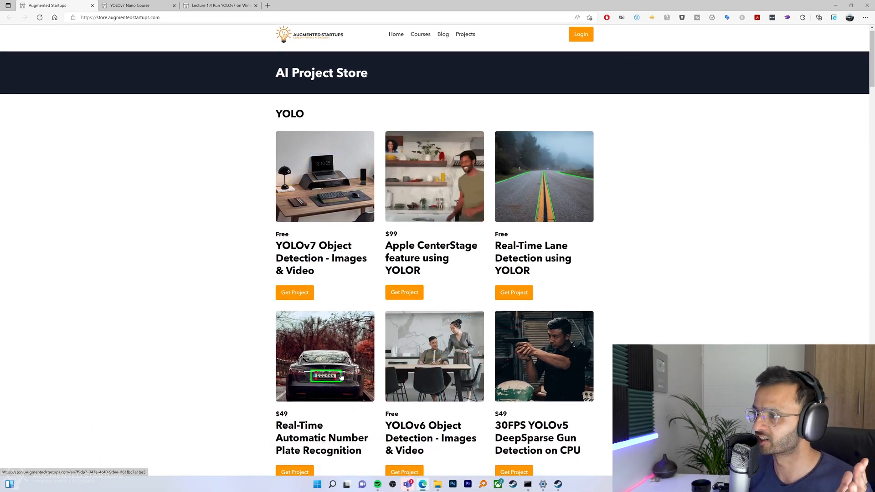
scroll("down", 3)
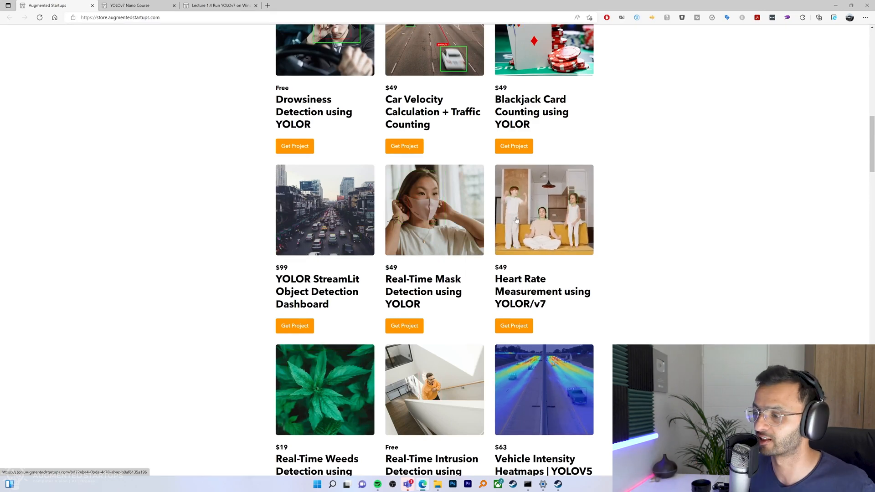
scroll("down", 3)
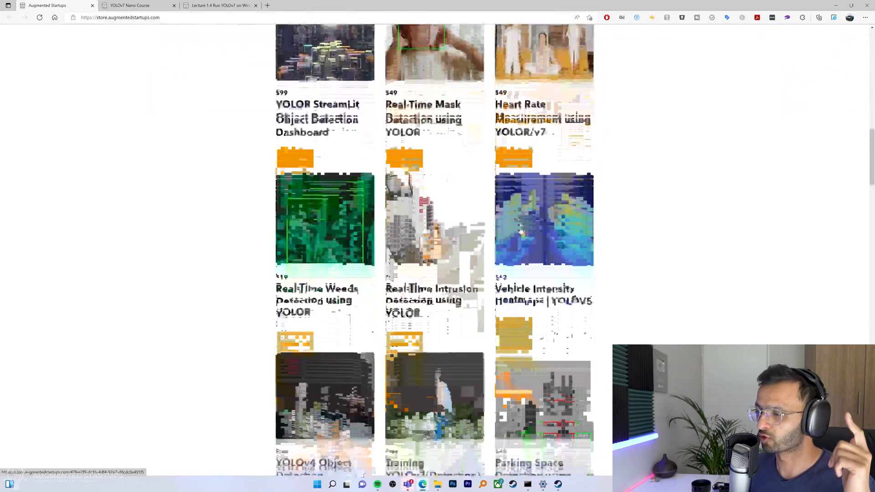
scroll("down", 3)
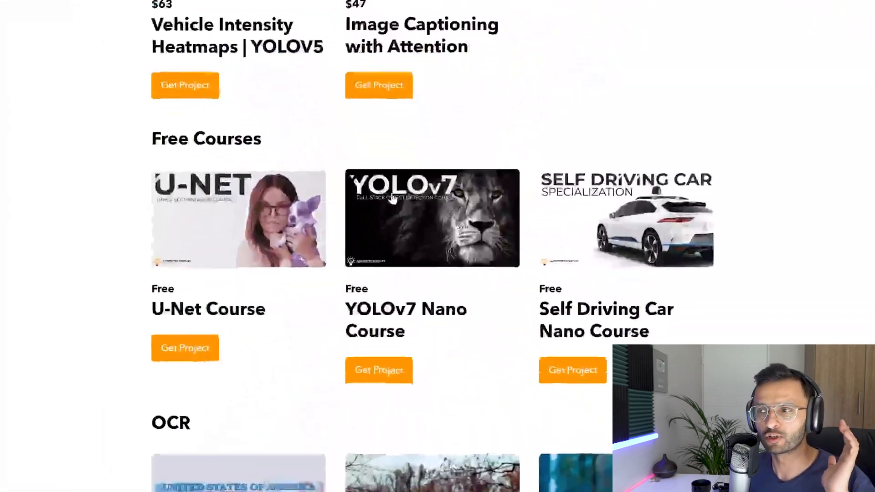
scroll("down", 3)
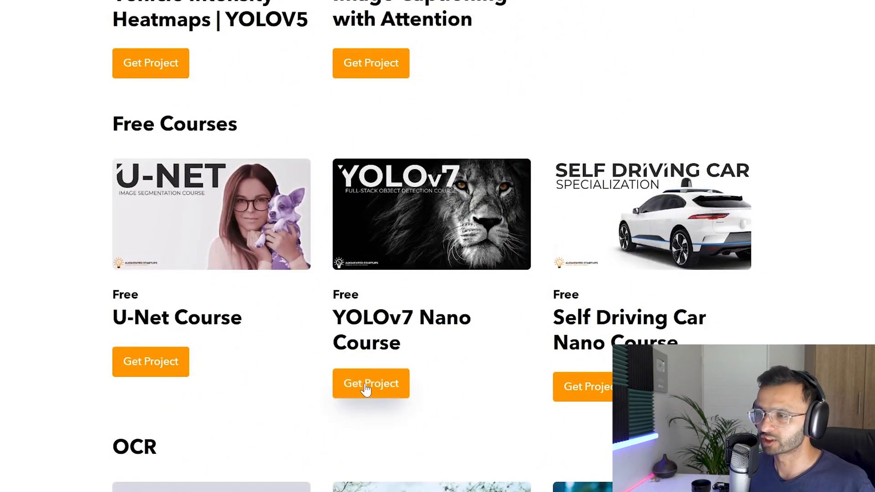
left_click(371, 383)
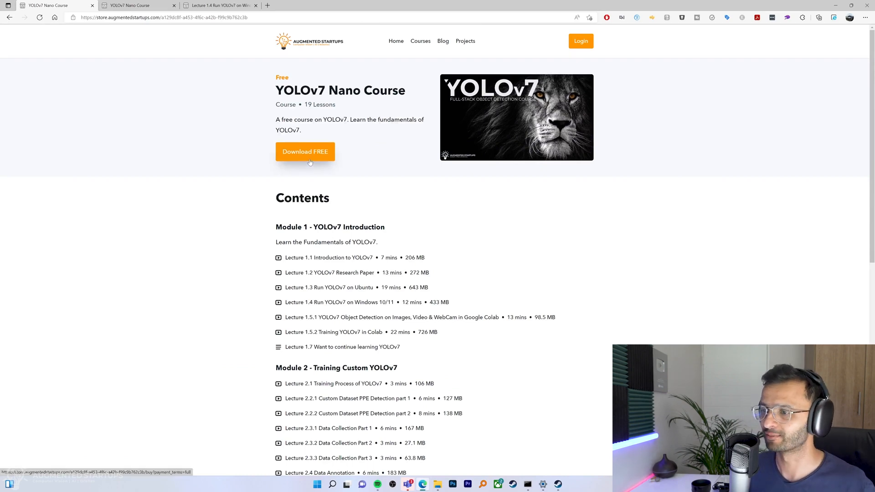
scroll("down", 3)
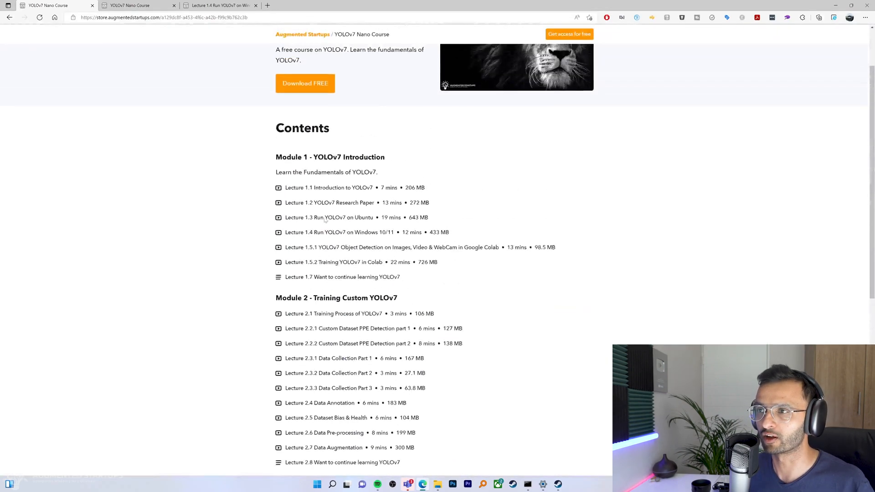
scroll("down", 3)
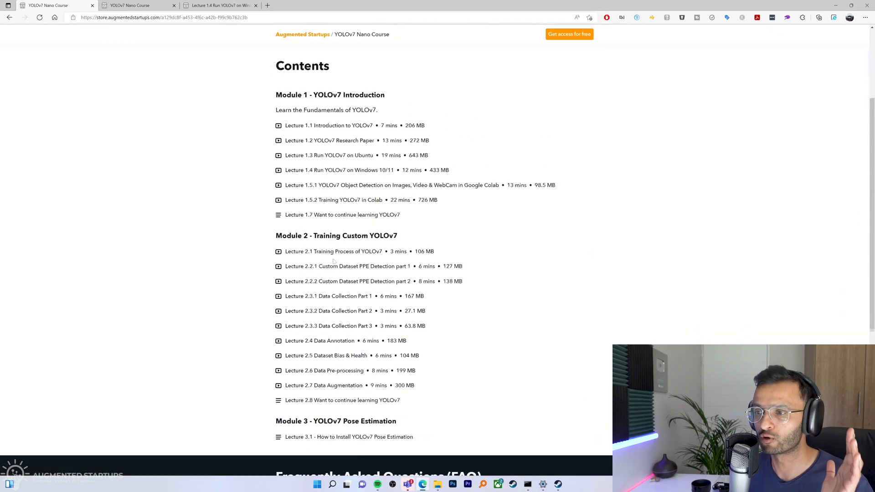
scroll("down", 3)
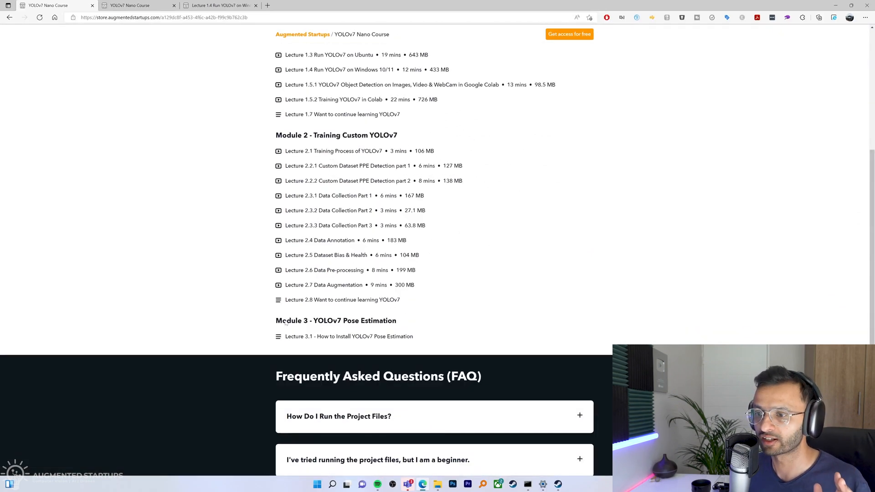
double_click(335, 321)
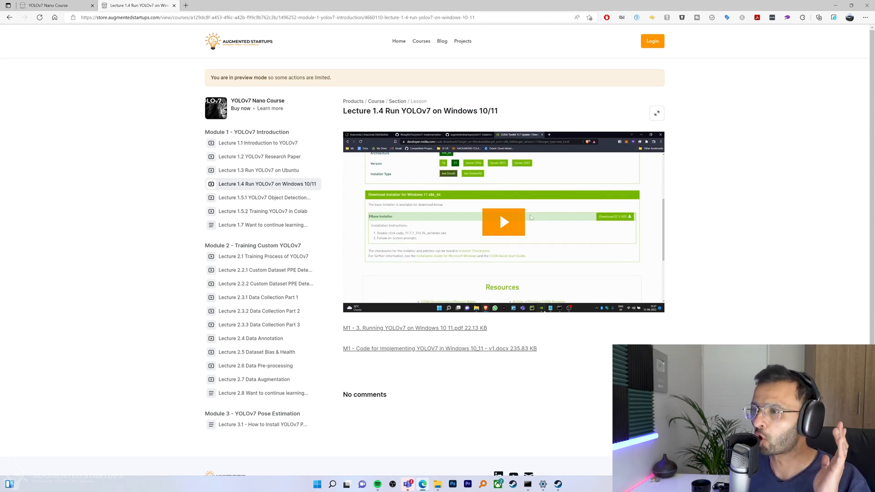
mouse_move(271, 380)
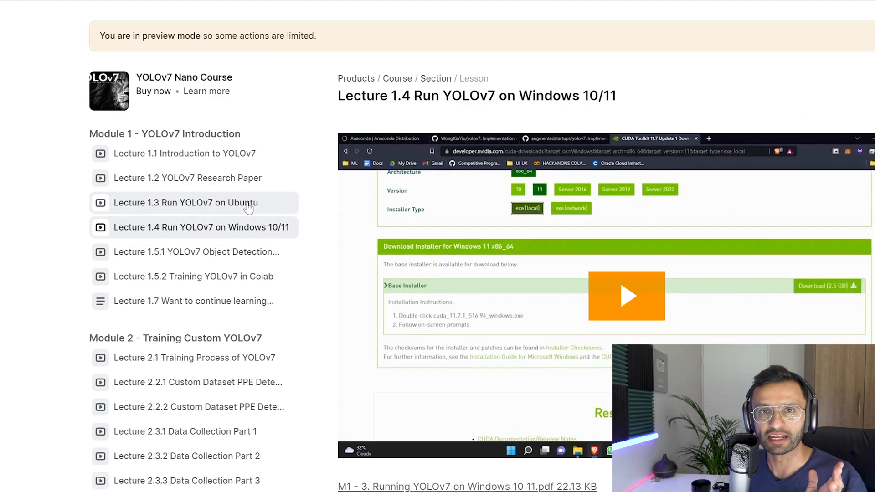
mouse_move(131, 219)
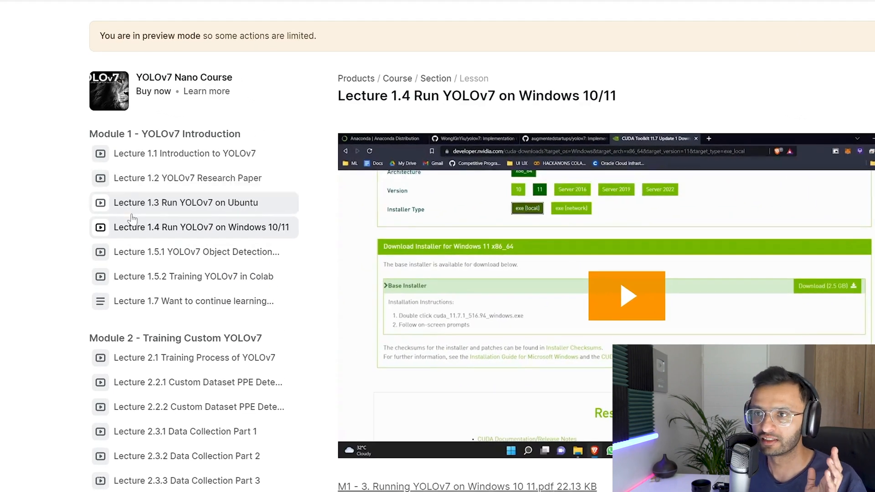
mouse_move(173, 213)
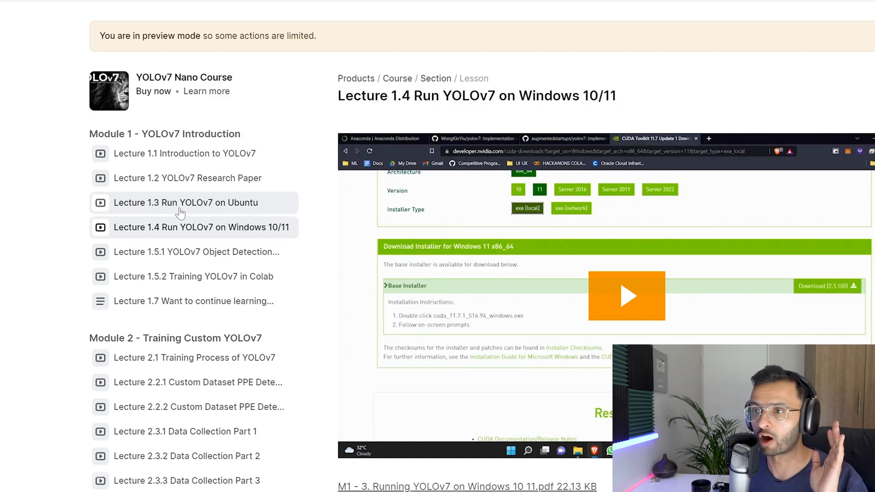
mouse_move(157, 240)
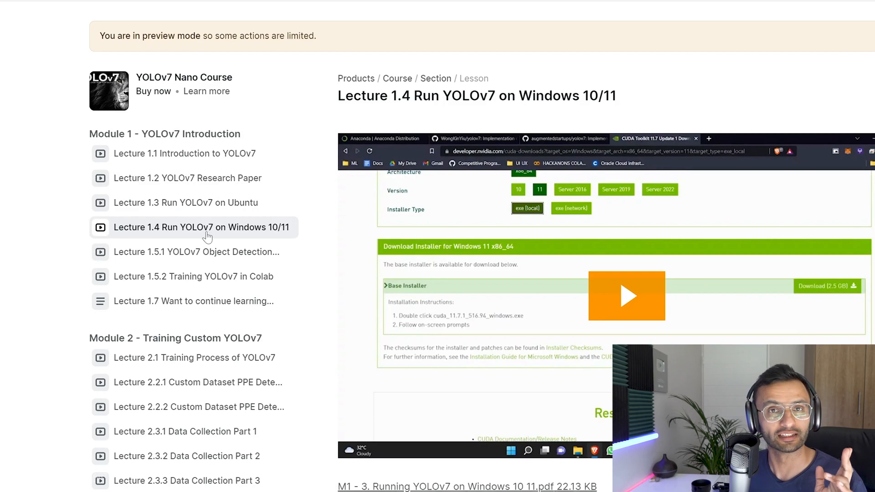
mouse_move(262, 237)
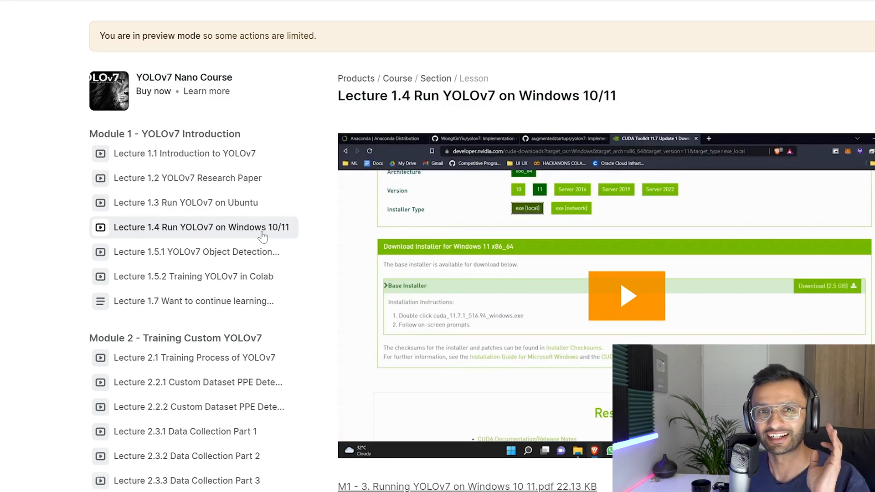
mouse_move(255, 277)
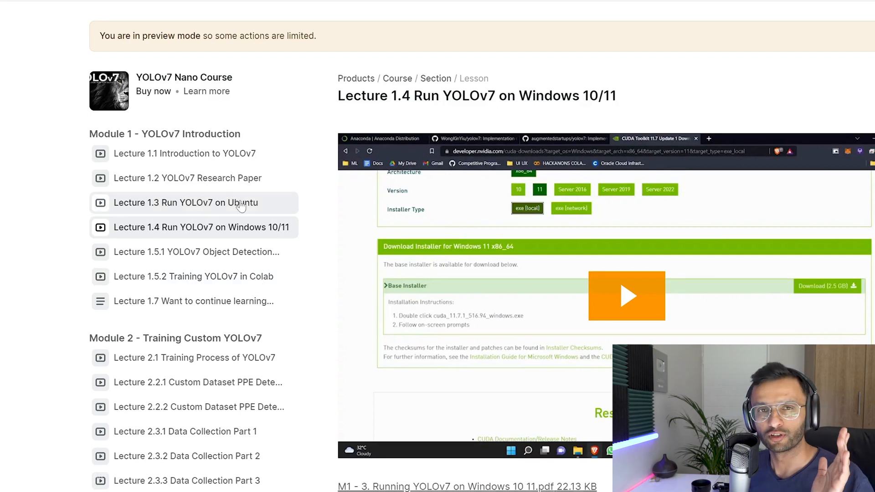
mouse_move(215, 215)
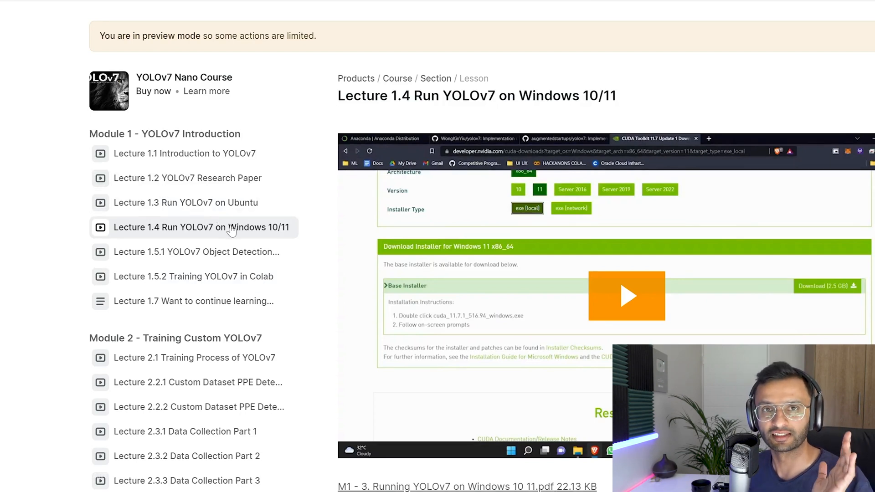
Open Lecture 3.1, How to Install YOLOv7 Pose Estimation, from the sidebar lesson list
scroll("down", 3)
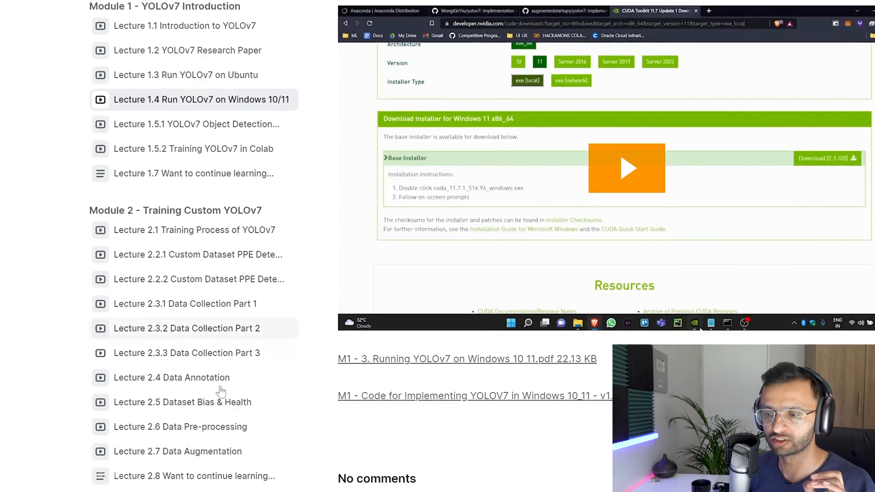
scroll("down", 3)
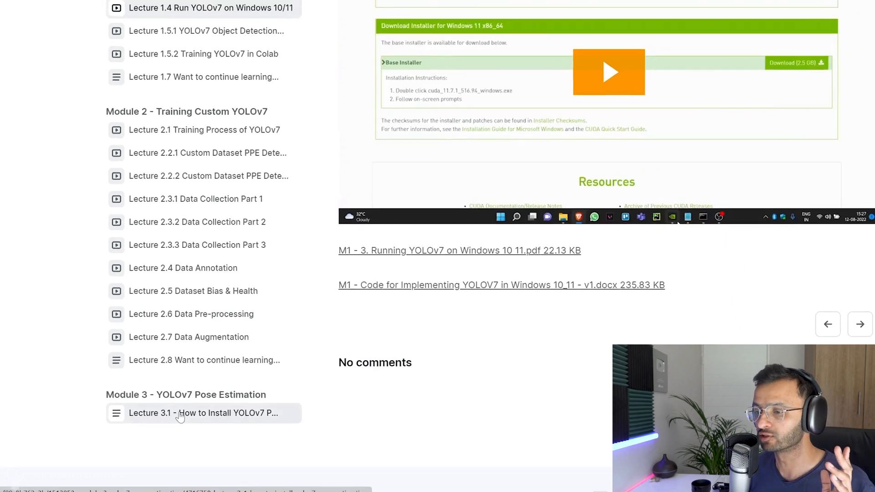
left_click(180, 414)
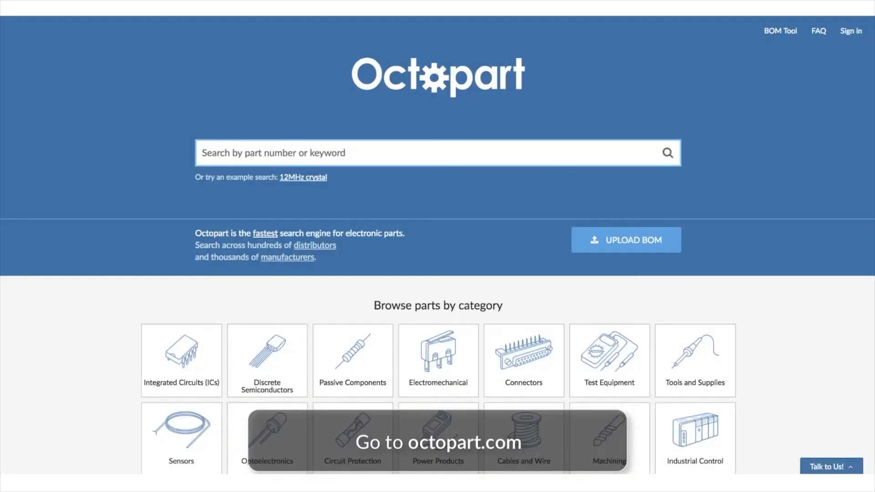
Search Octopart for the part lm7805ct
type("lm7805ct")
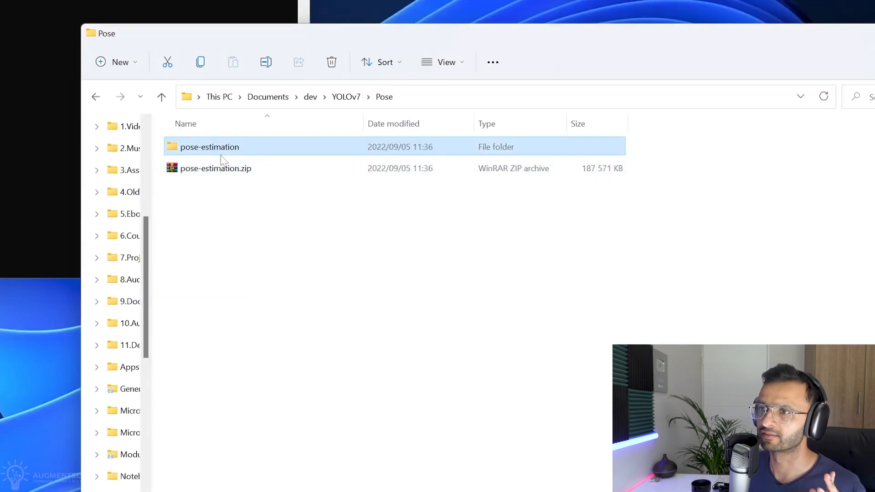
Open the pose-estimation folder inside the Pose directory
double_click(208, 147)
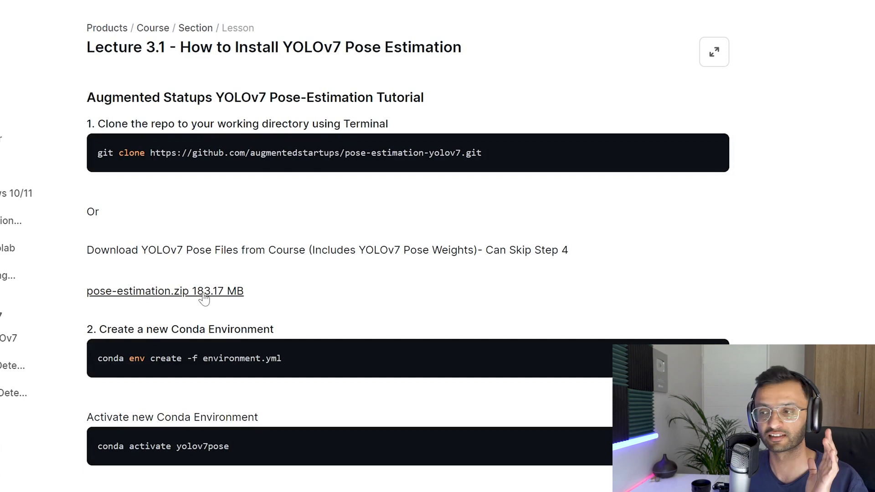
left_click_drag(359, 250, 439, 250)
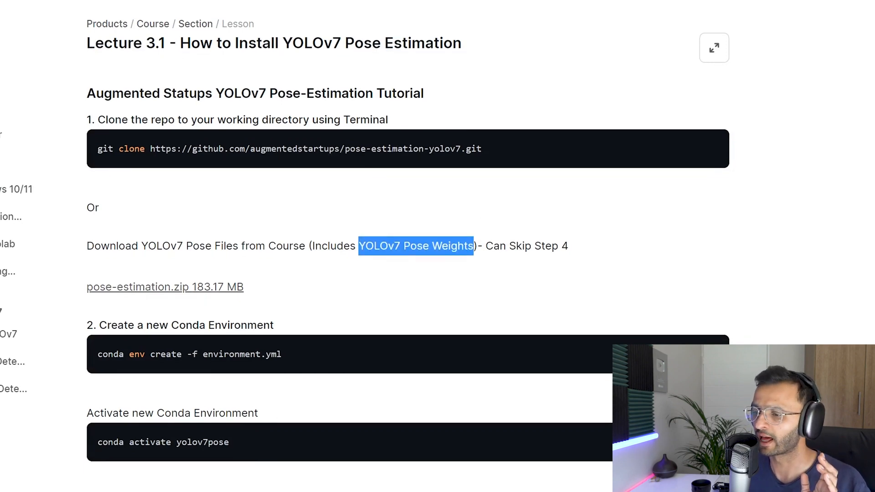
scroll("down", 3)
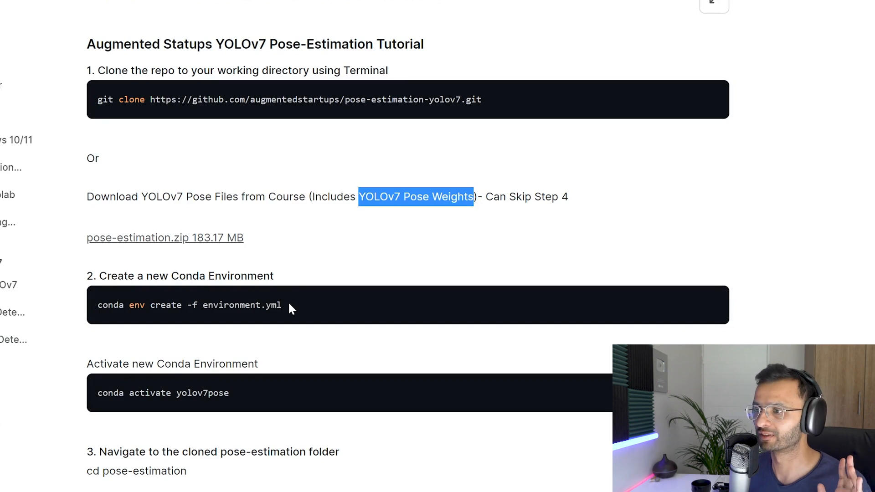
double_click(243, 305)
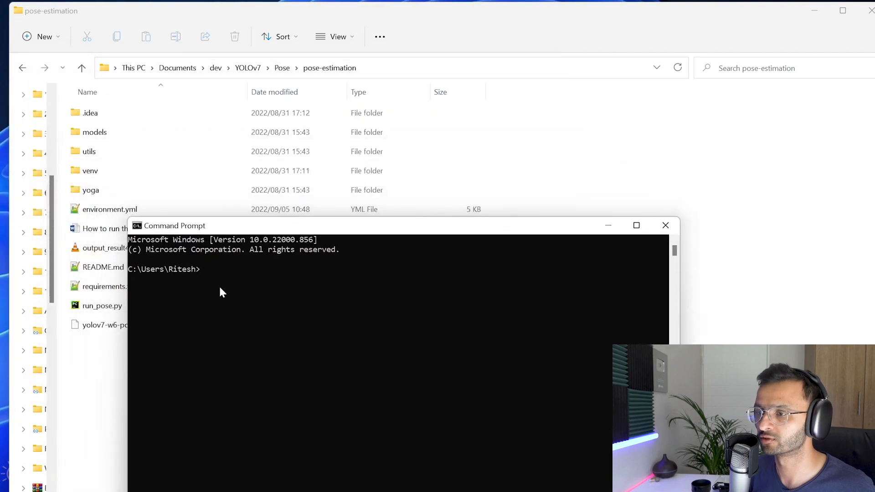
Copy the pose-estimation folder path from Explorer and cd into it
type("conda env create -f environment.yml")
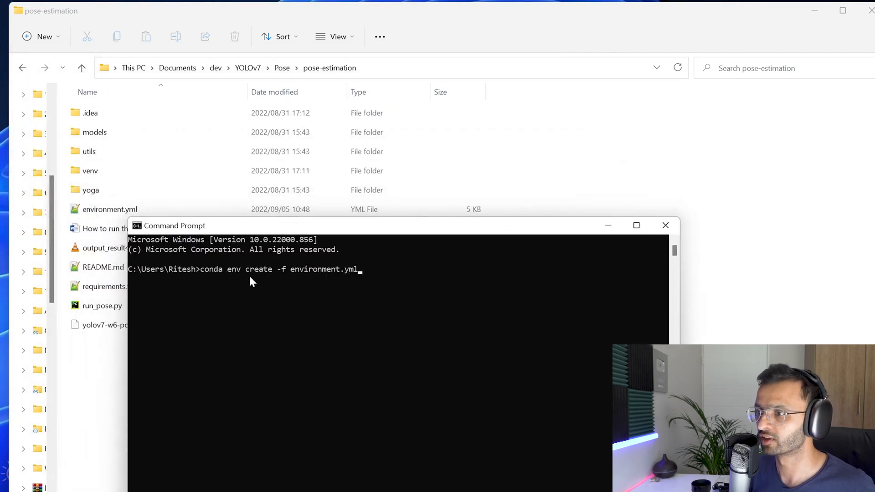
mouse_move(304, 279)
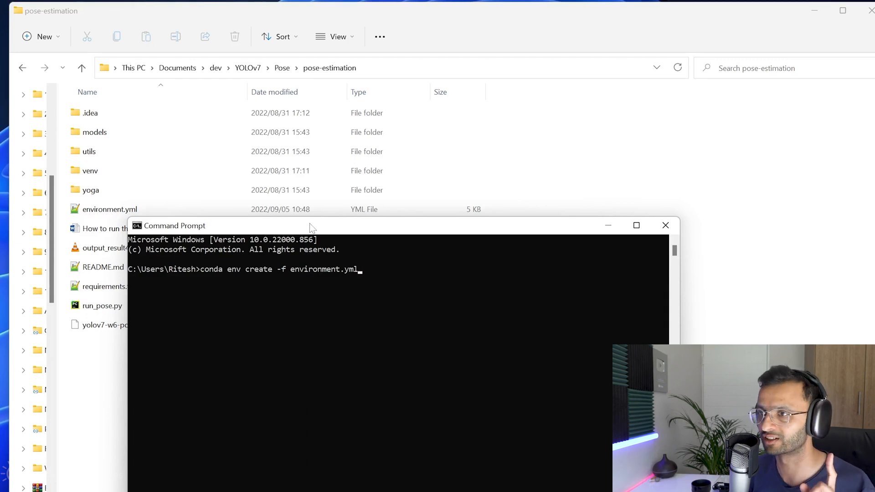
left_click(665, 225)
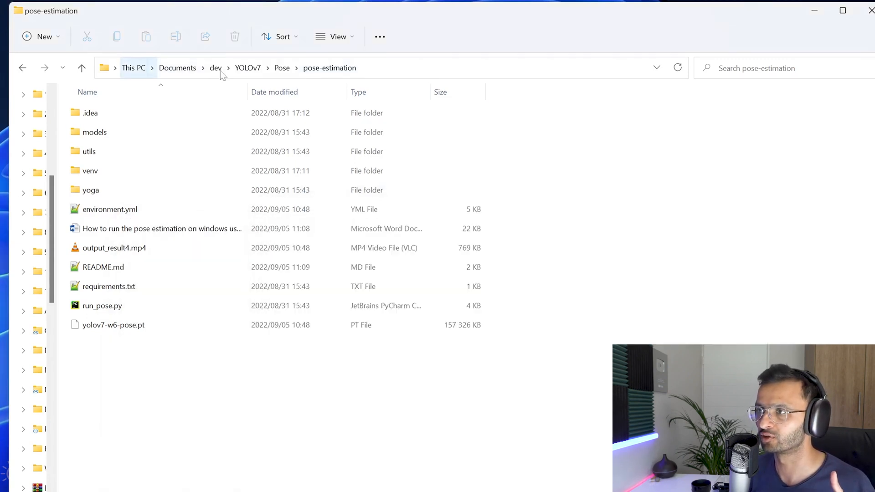
right_click(220, 68)
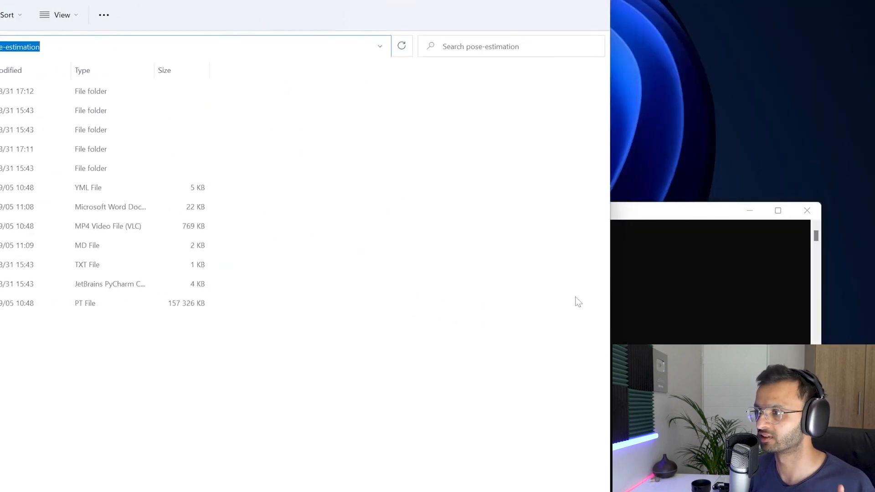
type("conda env create -f en")
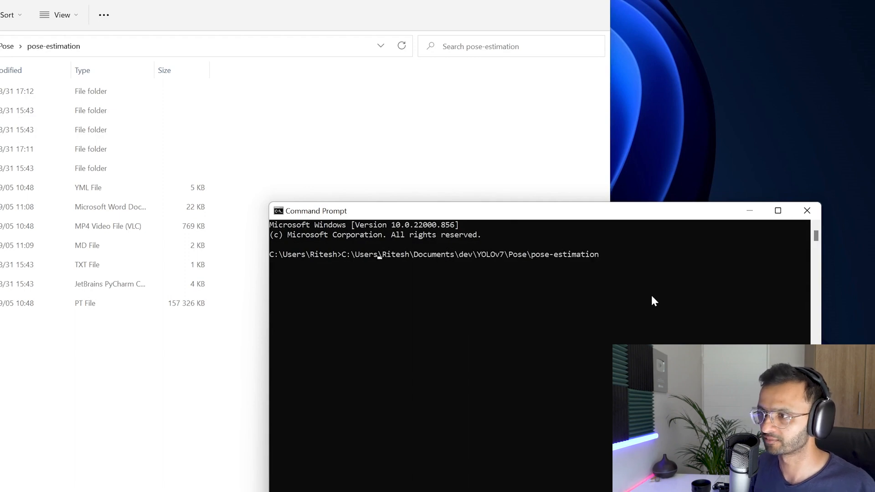
type("cd")
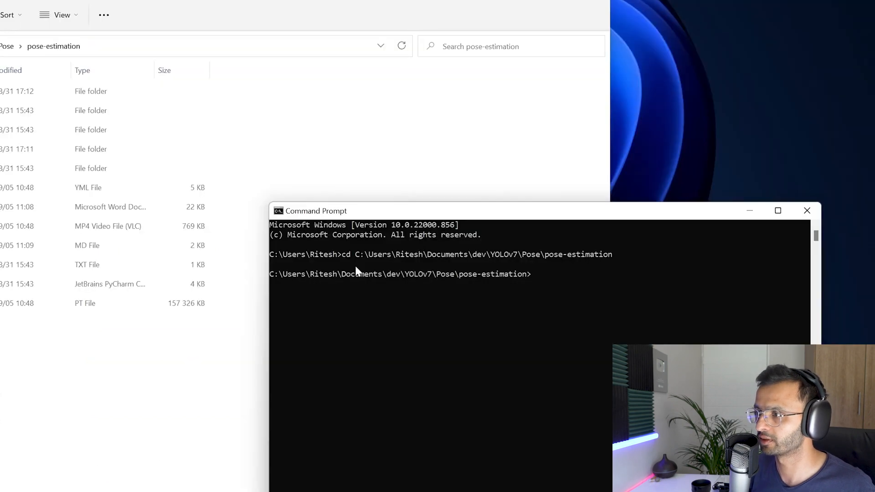
Run conda env create -f environment.yml to build the environment
type("conda env create -f environment.yml")
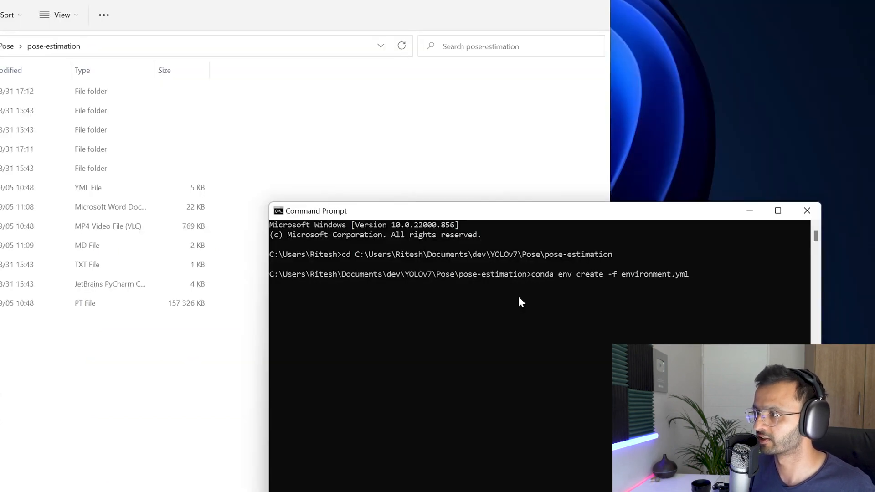
key("Enter")
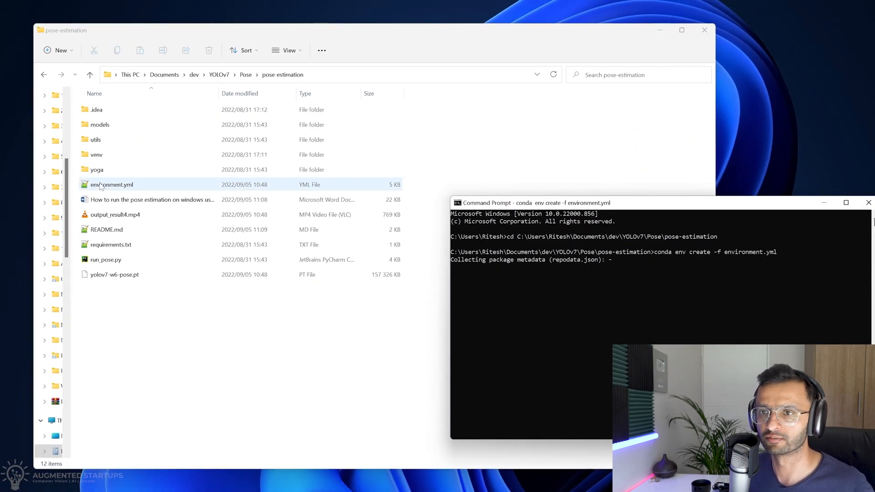
Open environment.yml in Notepad++ and scroll through the yolov7pose dependencies
double_click(112, 184)
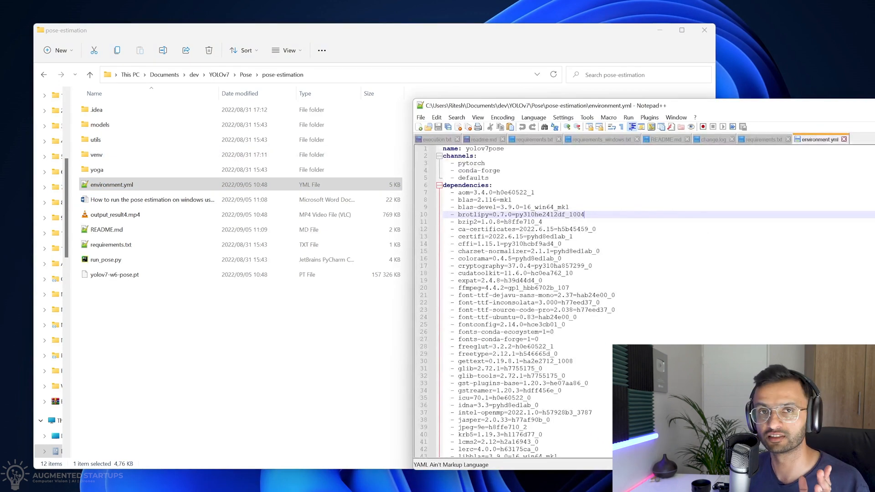
scroll("down", 3)
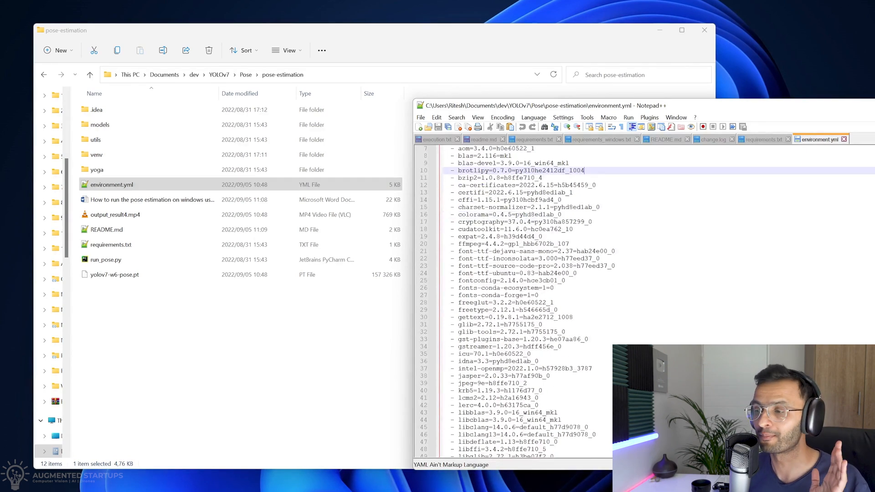
scroll("down", 3)
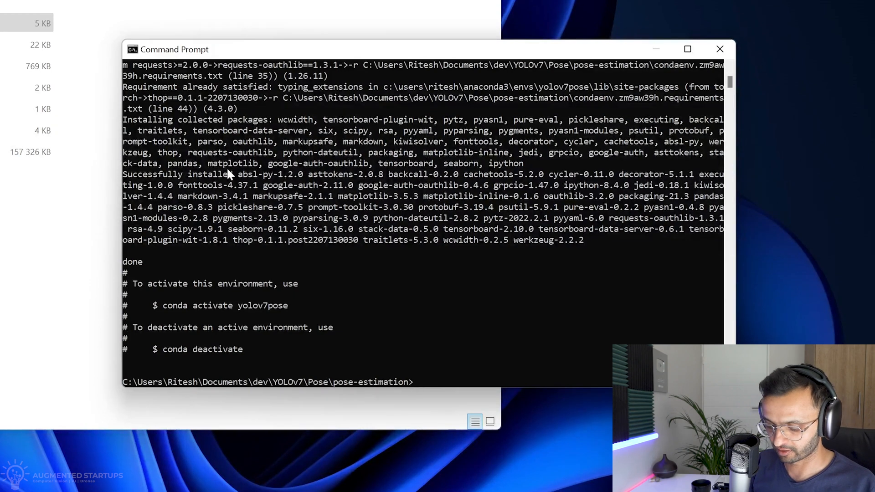
Enter conda activate yolov7pose at the prompt
type("conda a")
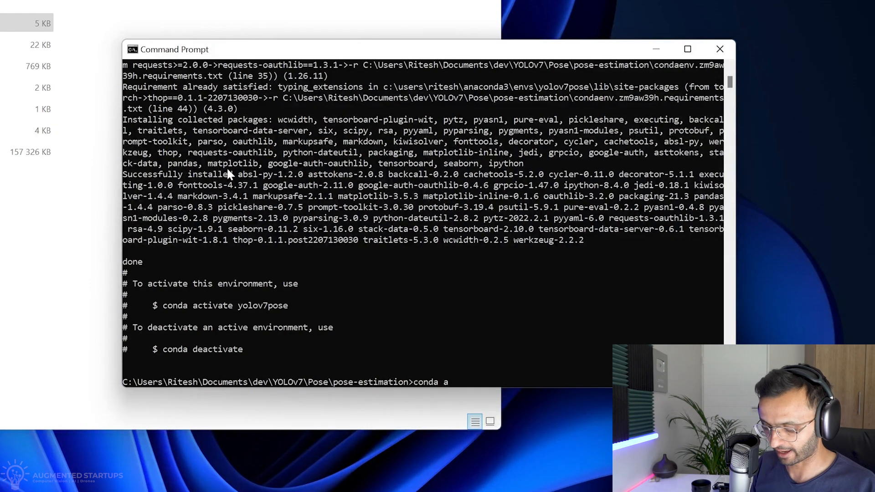
type("ctivate")
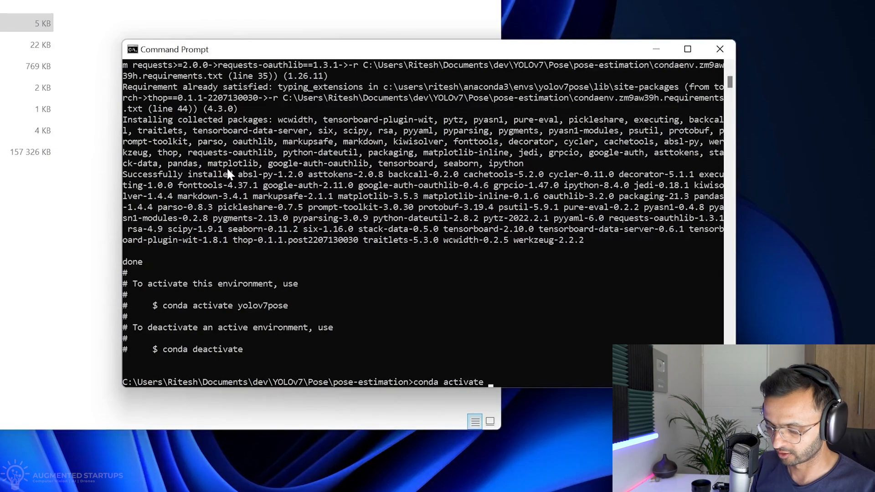
type("yolov7")
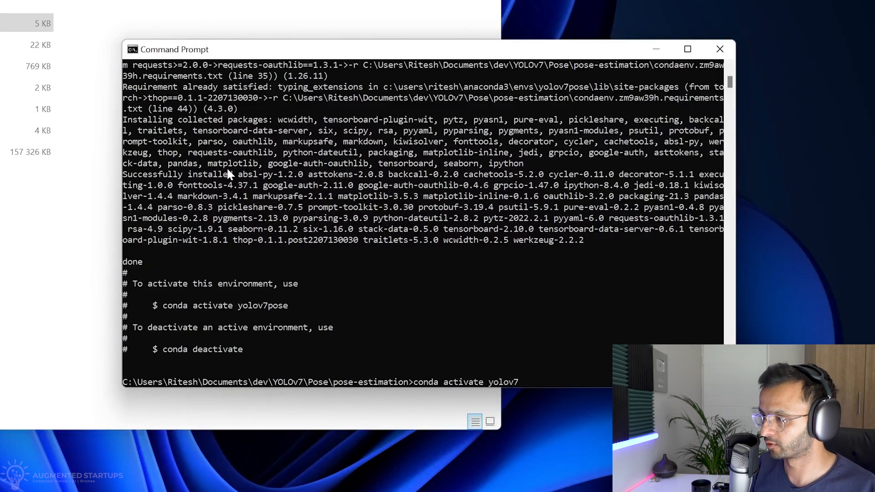
type("pose")
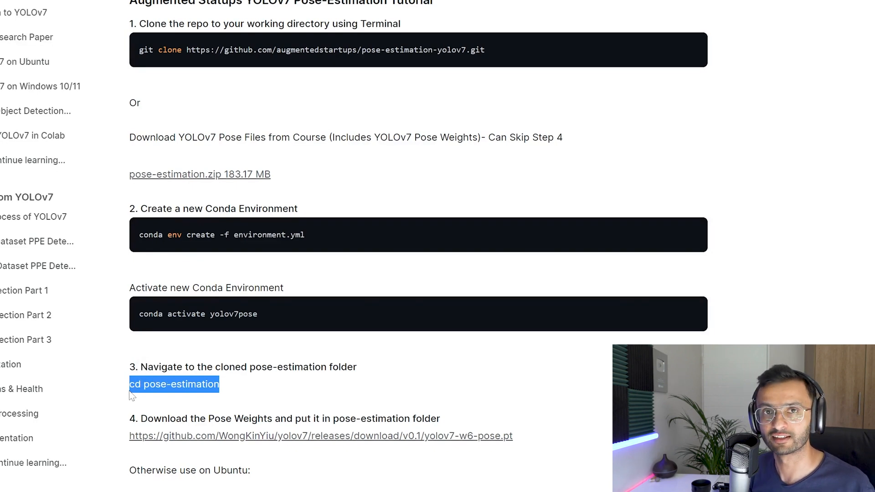
scroll("down", 3)
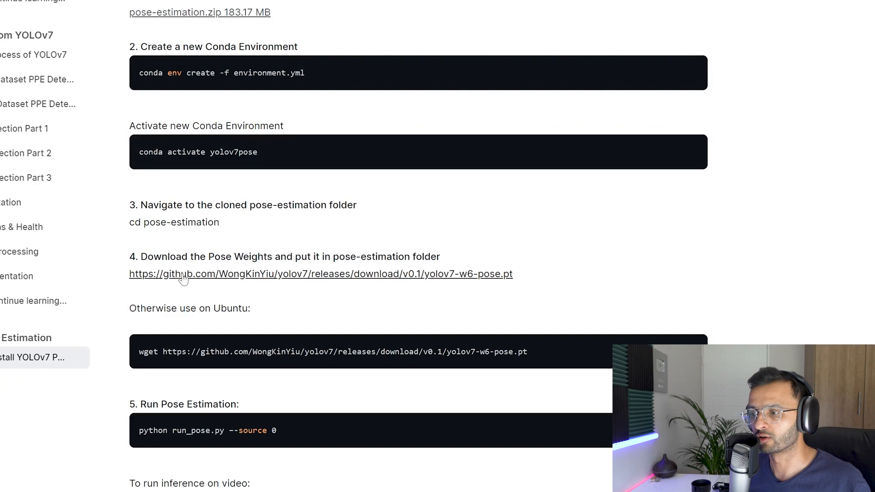
mouse_move(219, 281)
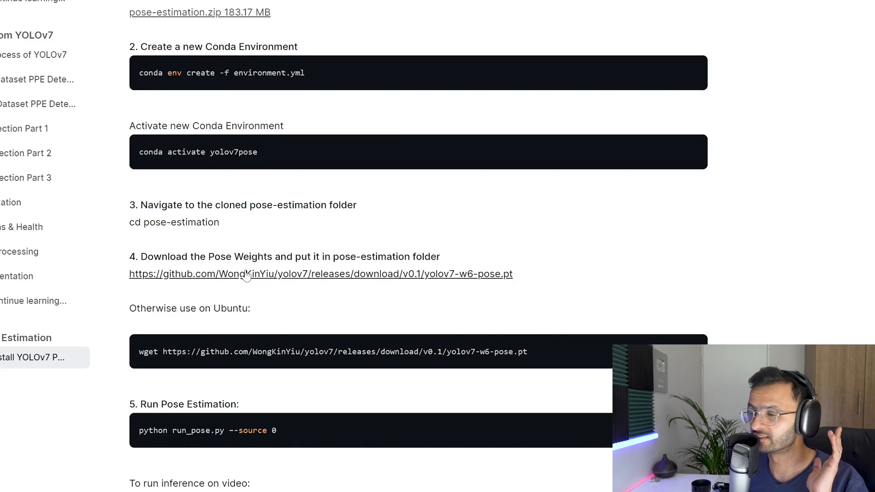
mouse_move(227, 283)
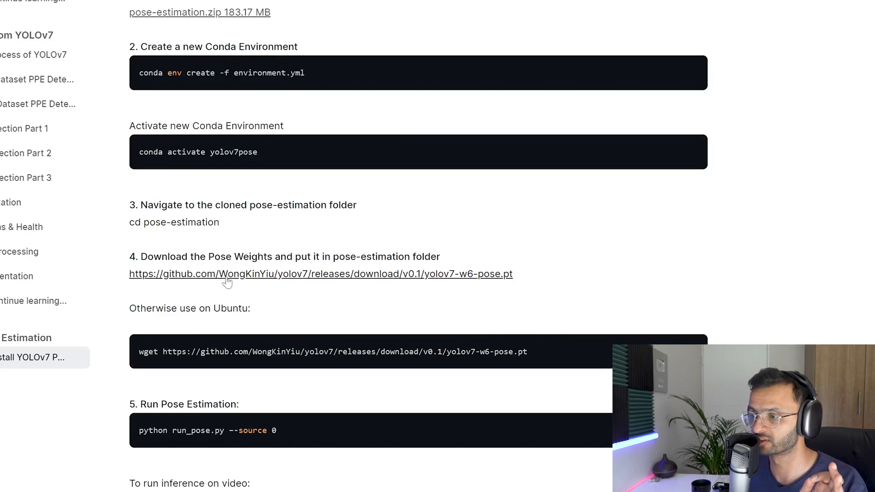
mouse_move(256, 145)
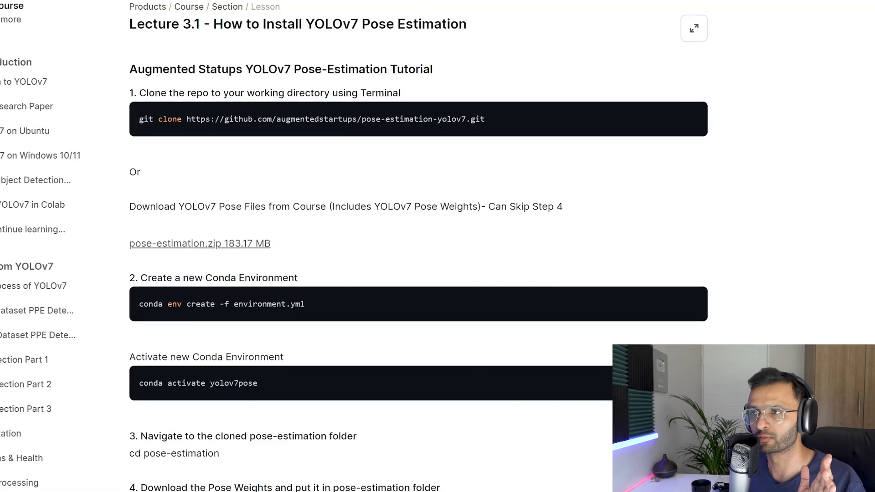
left_click_drag(139, 118, 485, 119)
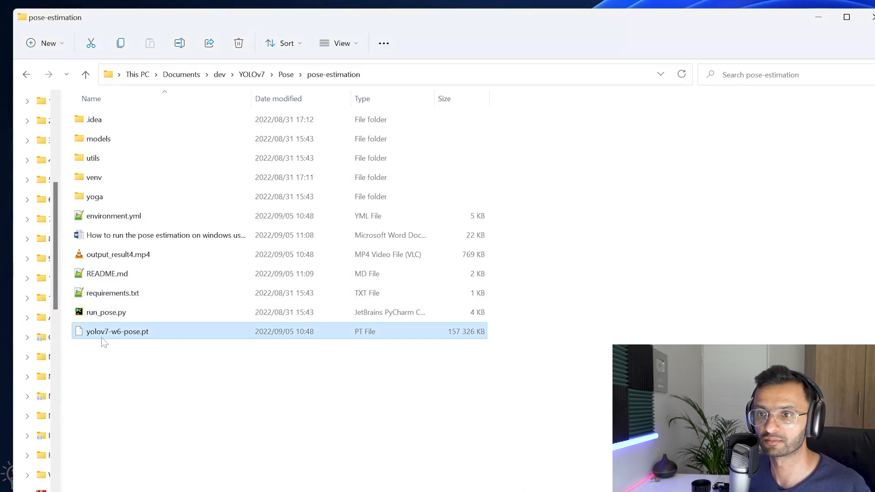
mouse_move(93, 350)
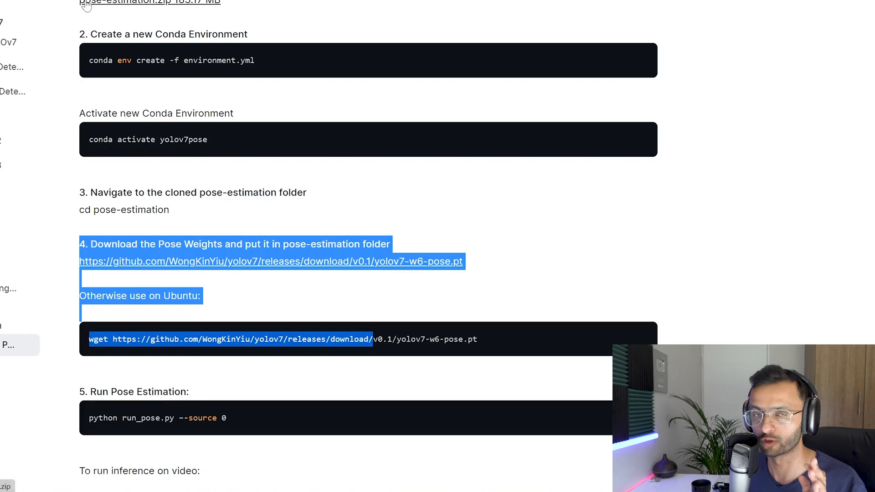
Scroll to step 4, the pose-weights download instructions, on the lesson page
scroll("down", 3)
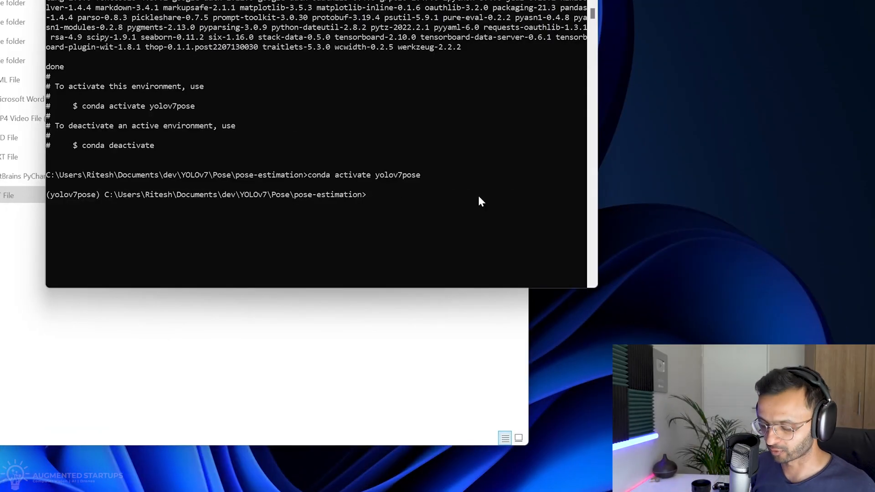
Run python run_pose.py --source 0 to start webcam pose estimation
type("py")
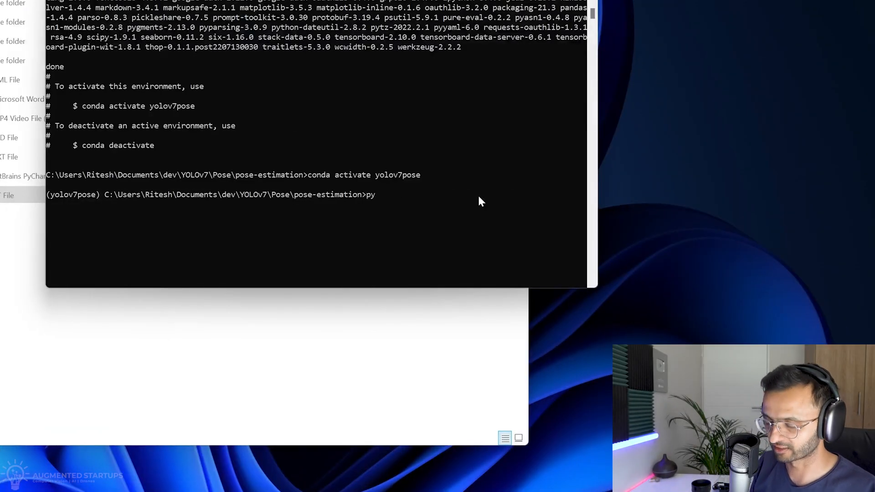
type("thon")
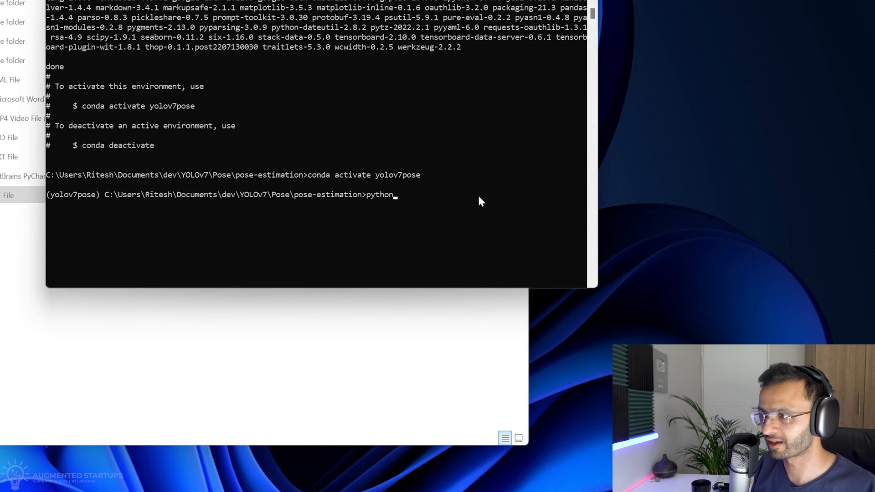
type("run")
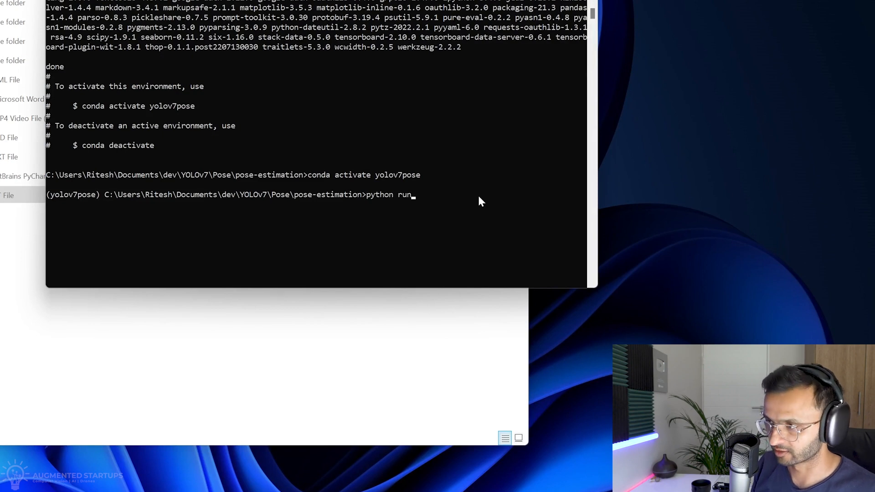
type("_pose.py")
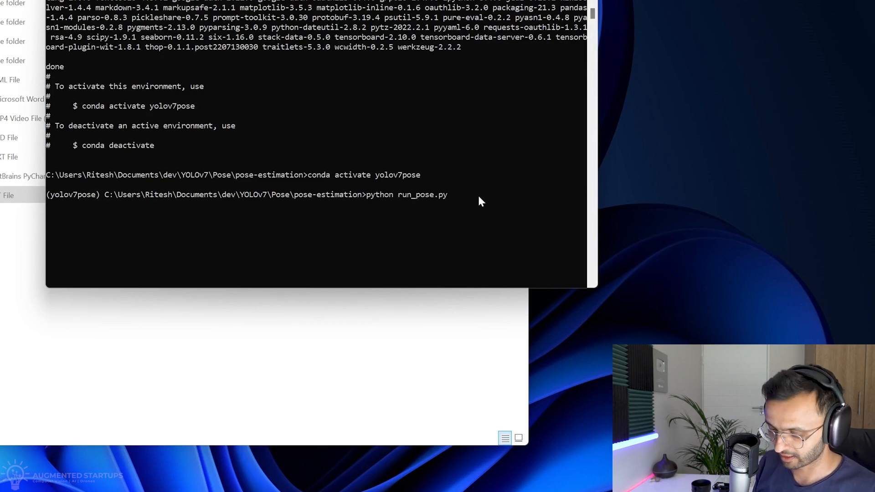
type("--s")
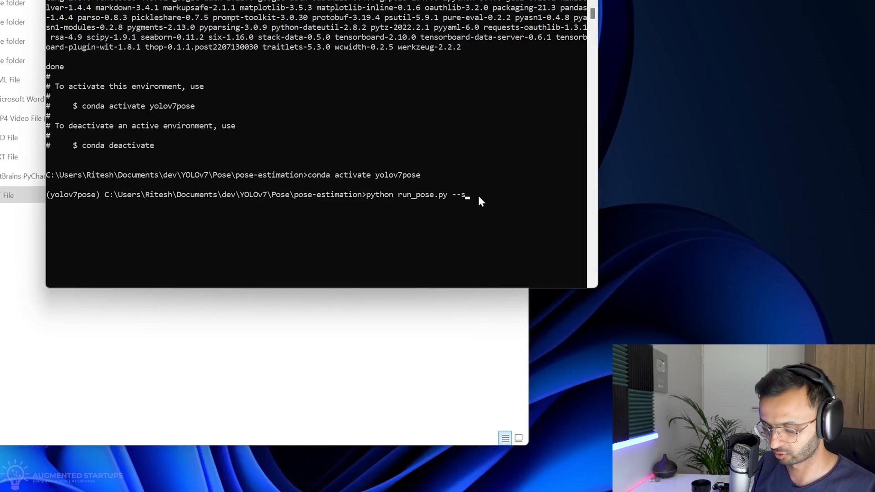
type("ource")
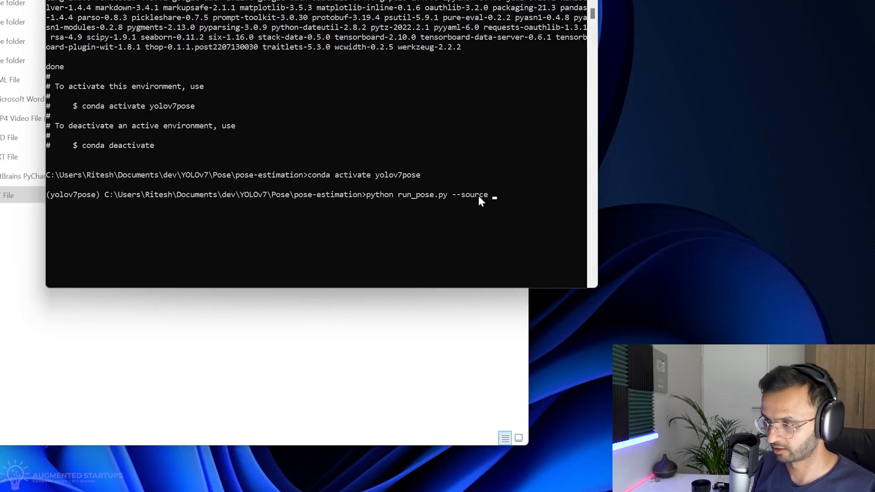
type("0")
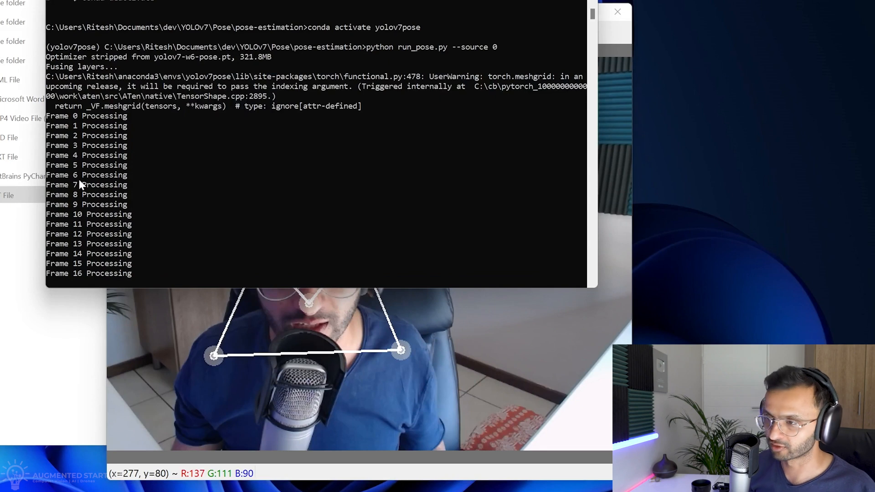
Stop the script with Ctrl+C and compose python run_pose.py --source 0 --device 0, trying cpu first
key("ctrl+c")
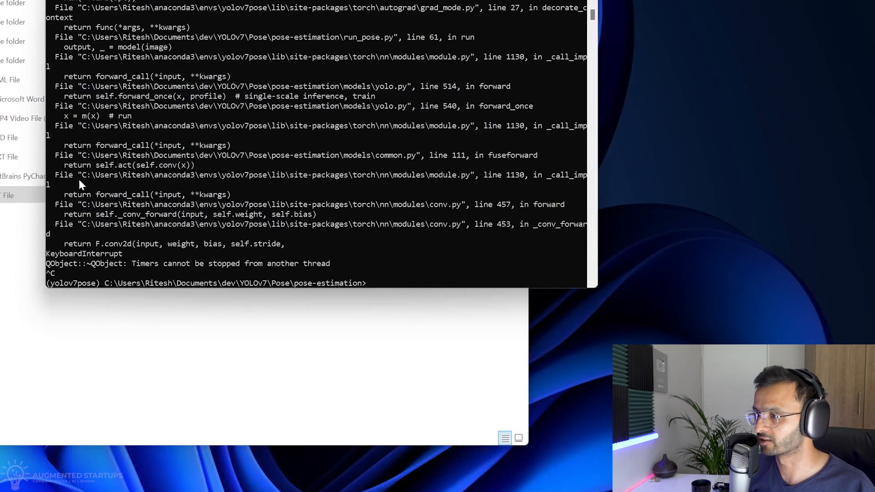
type("python run_pose.py --source 0")
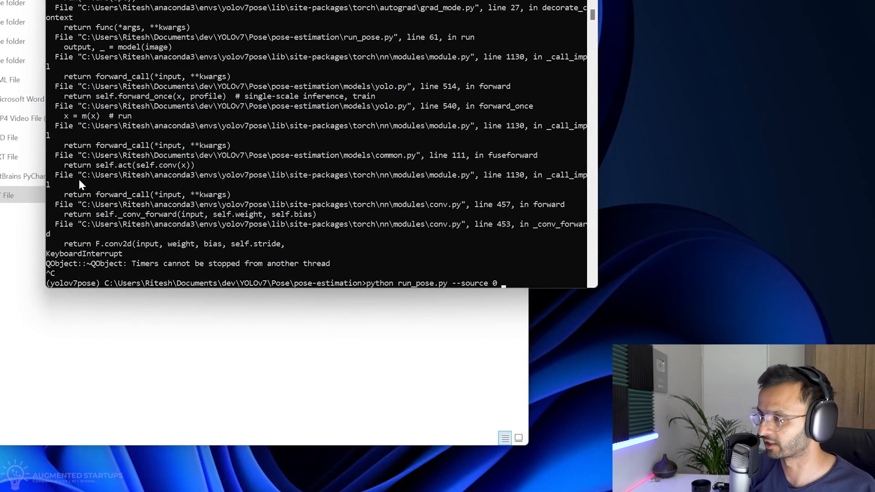
type("--device")
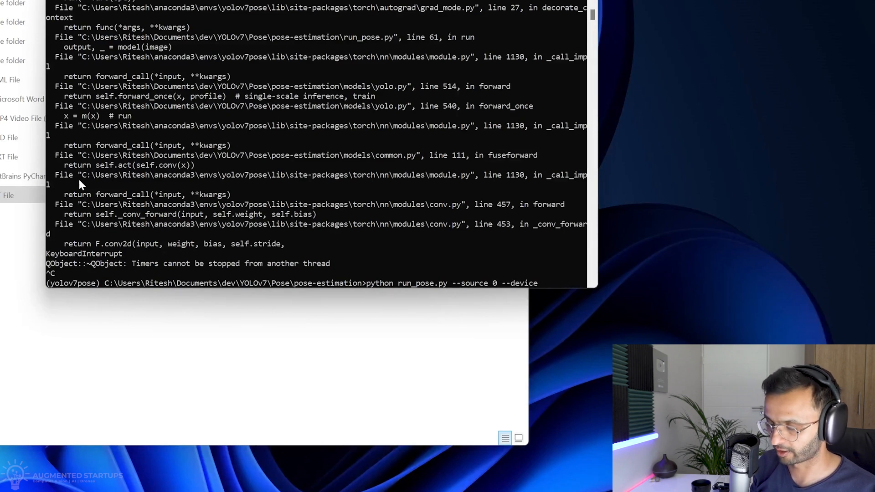
type("0")
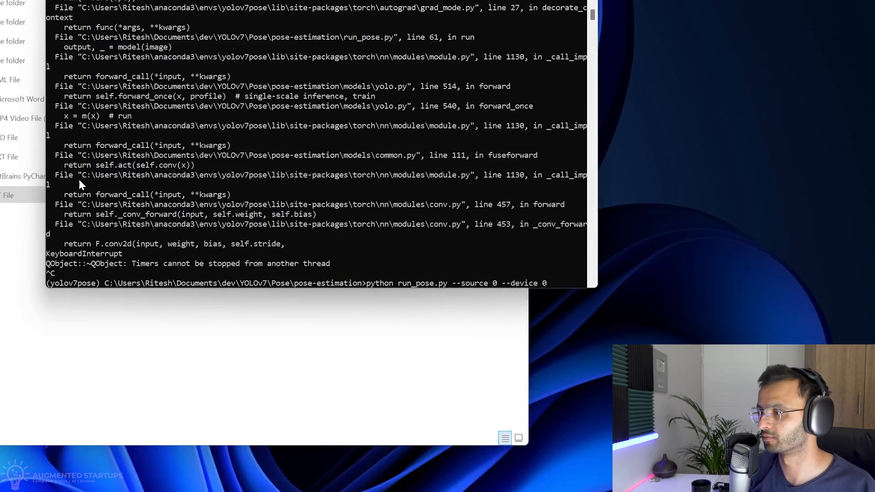
type("gp")
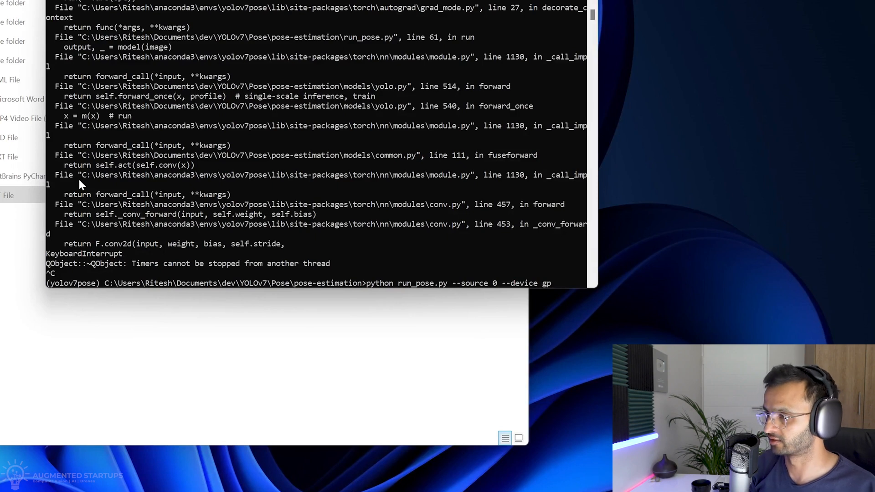
type("c")
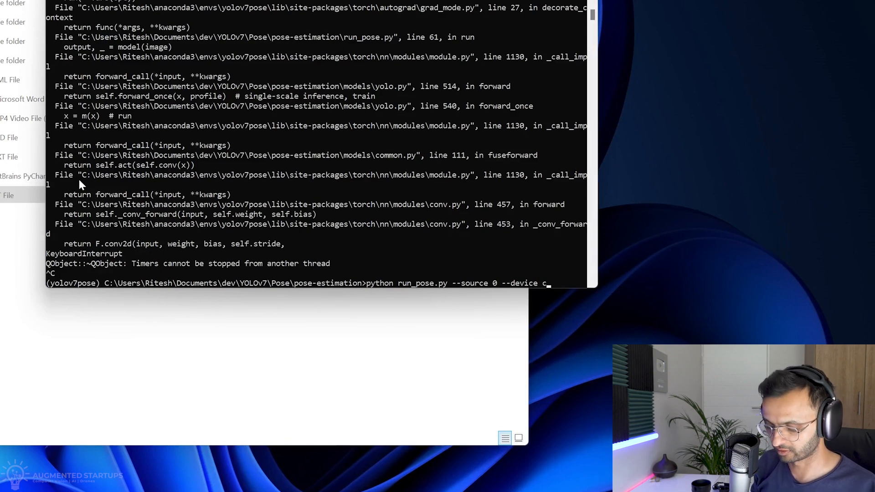
type("pu")
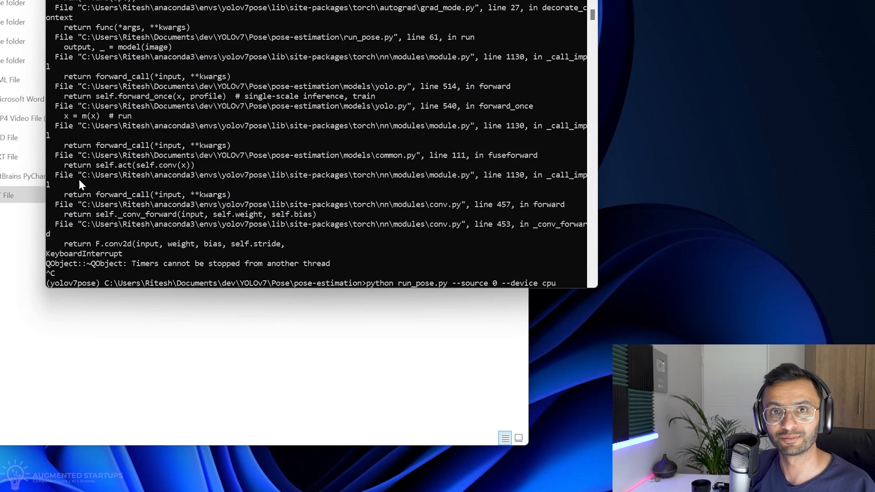
key("BackSpace")
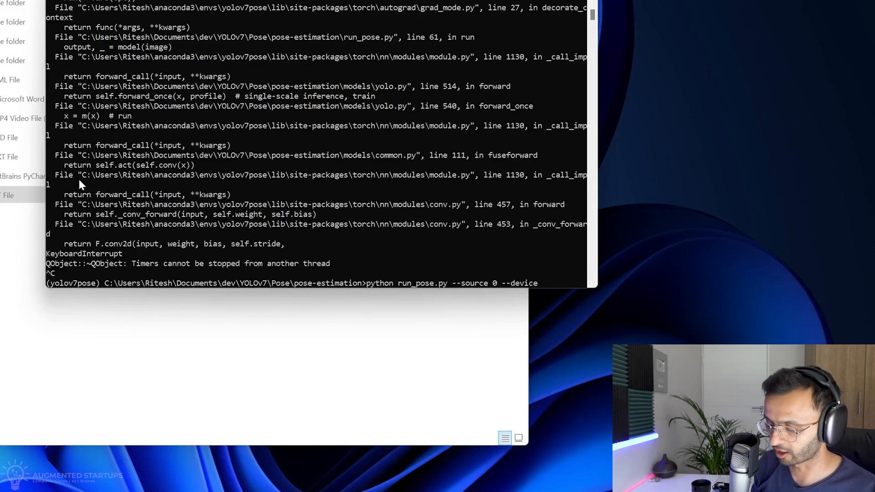
type("0")
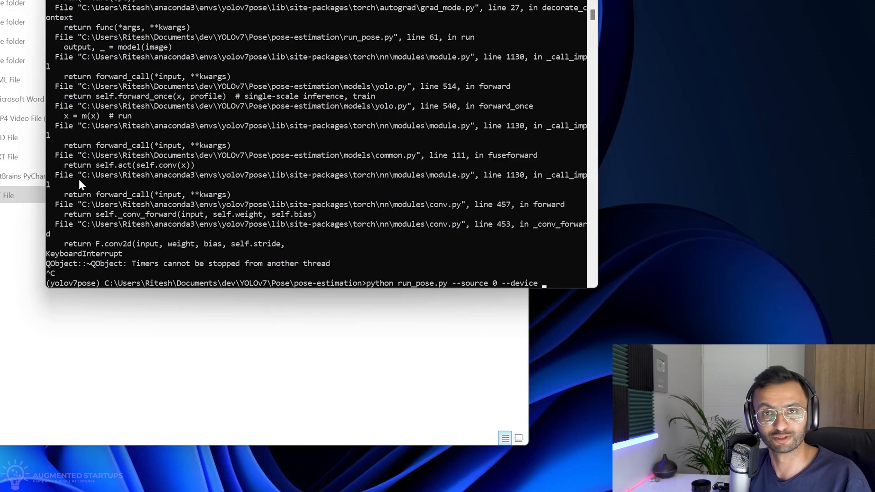
type("0")
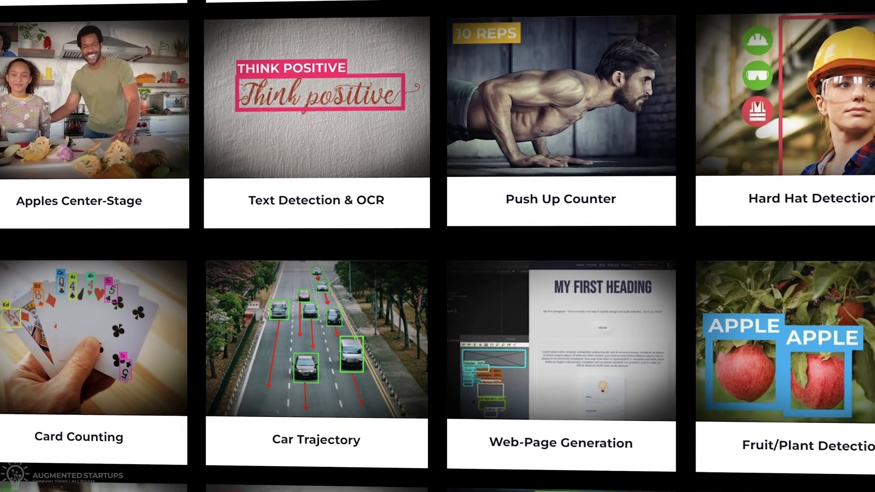
Scroll the Augmented Startups gallery to the face-mask, parking-space, drowsiness and chess-piece detection projects
scroll("down", 3)
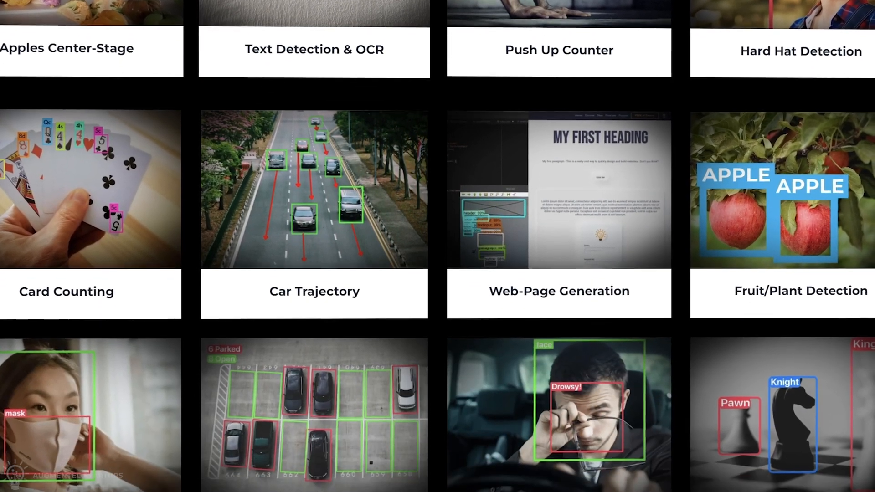